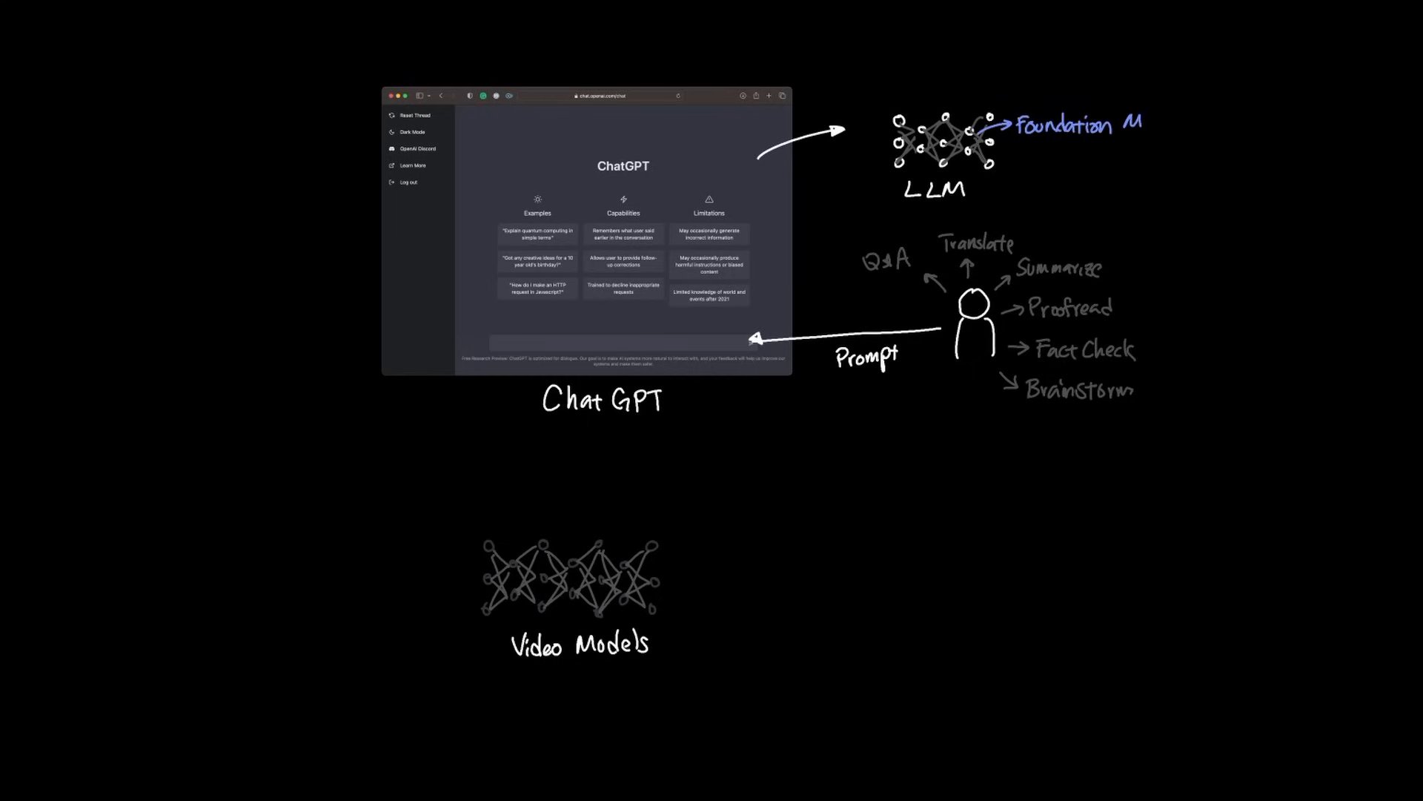
Step: Write 'Training Data' and draw an arrow from the LLM down toward the tasks
type("Training Data")
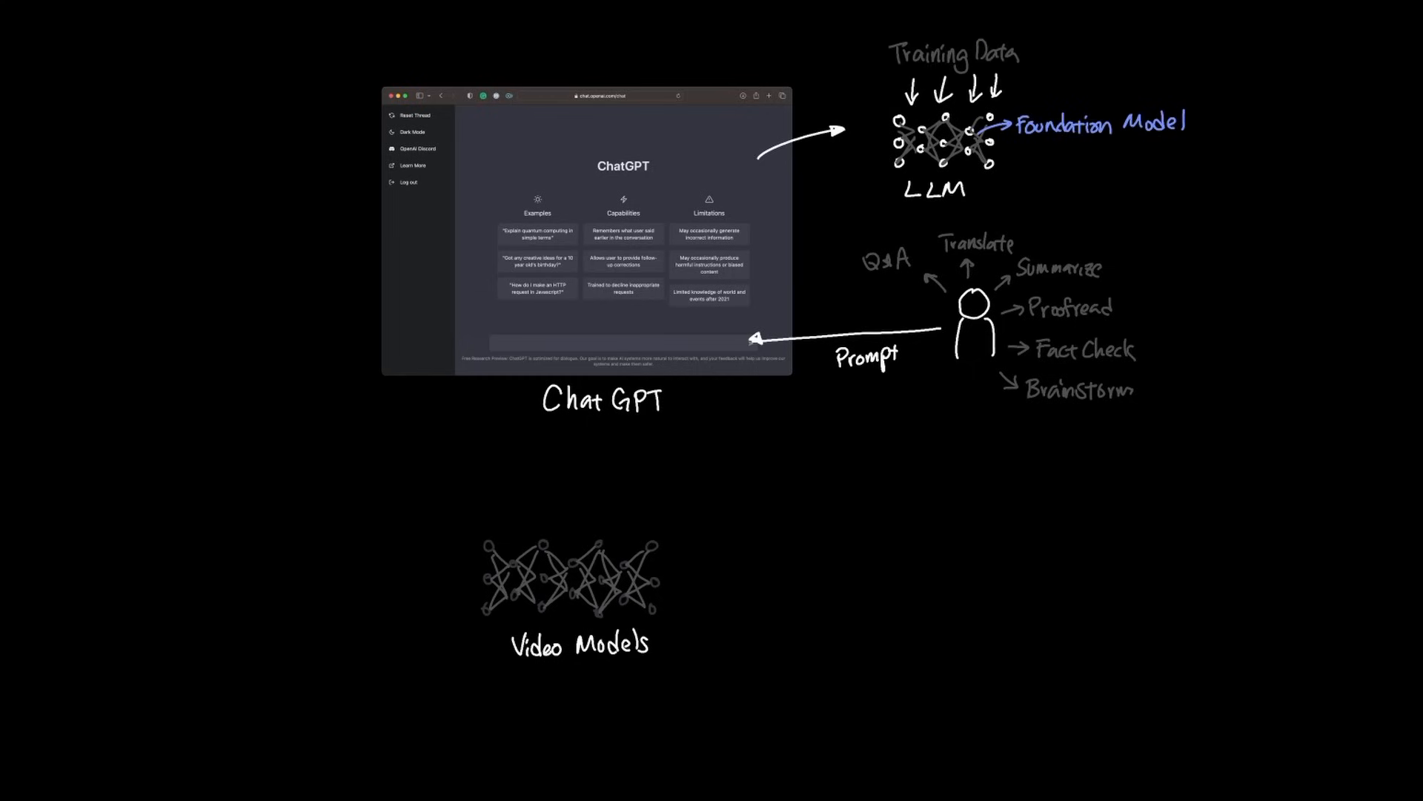
left_click_drag(999, 155, 1089, 236)
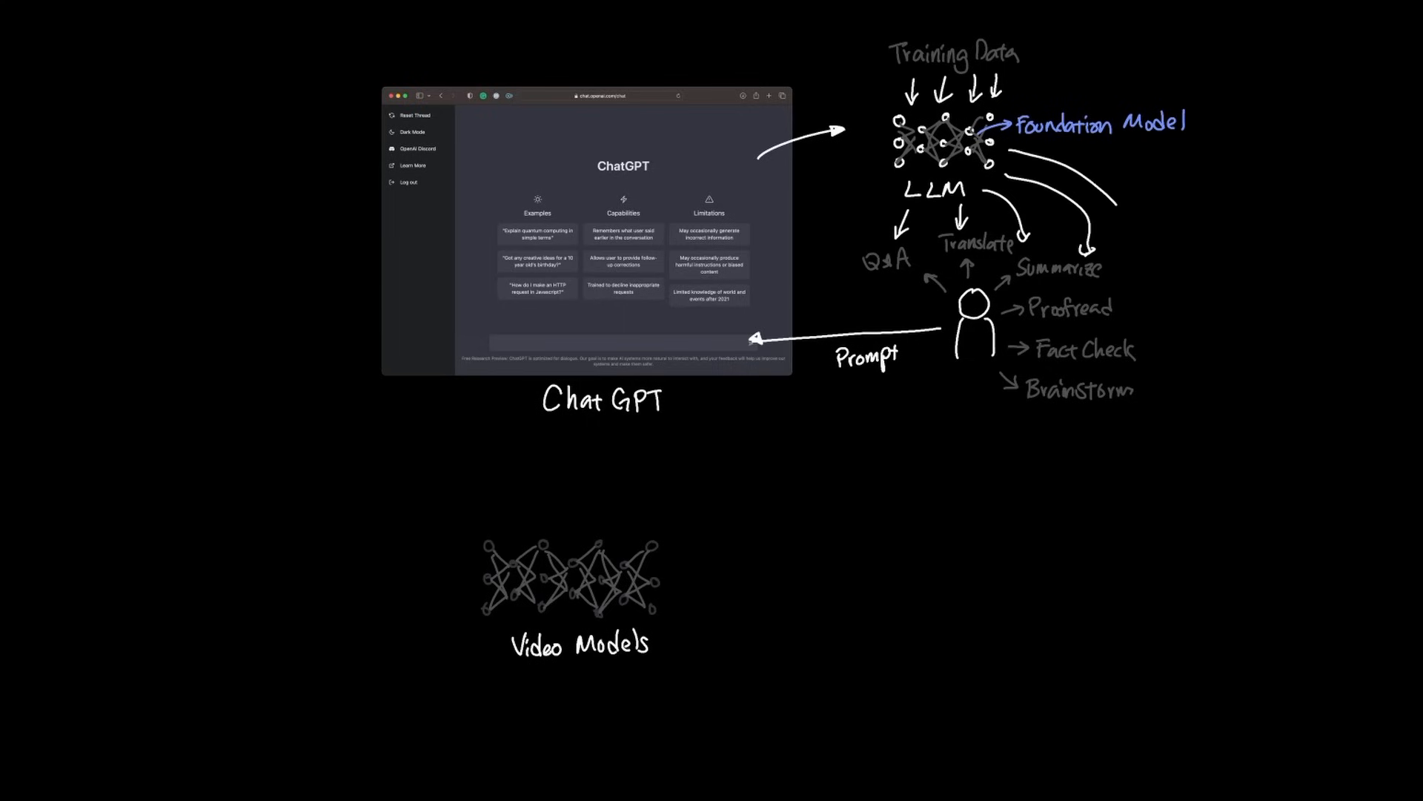